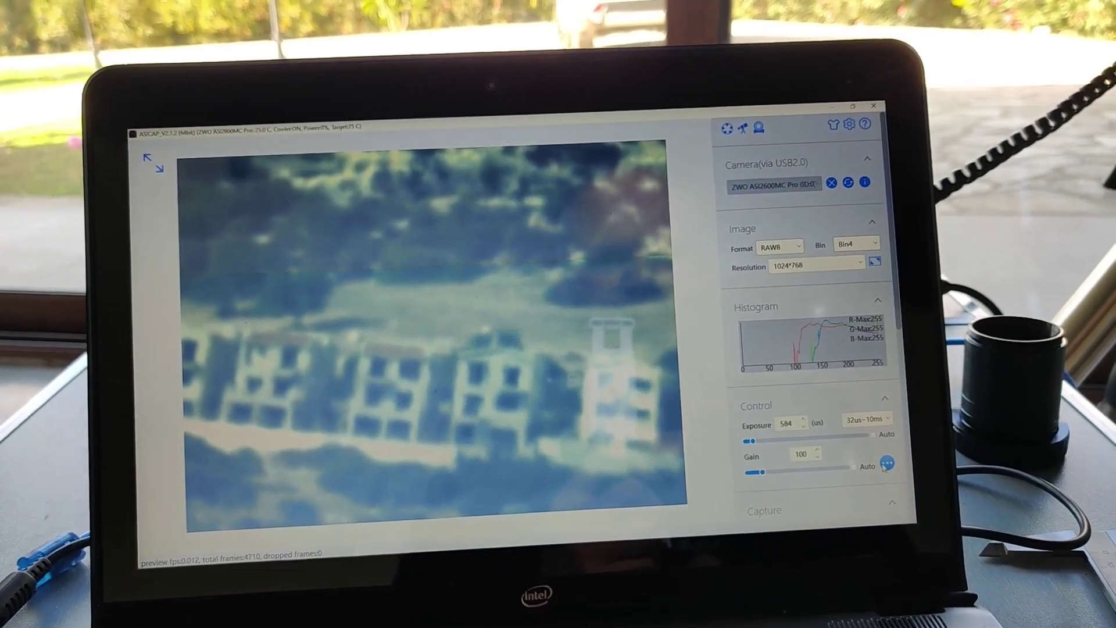
{"action": "left_click", "coordinate": [887, 464]}
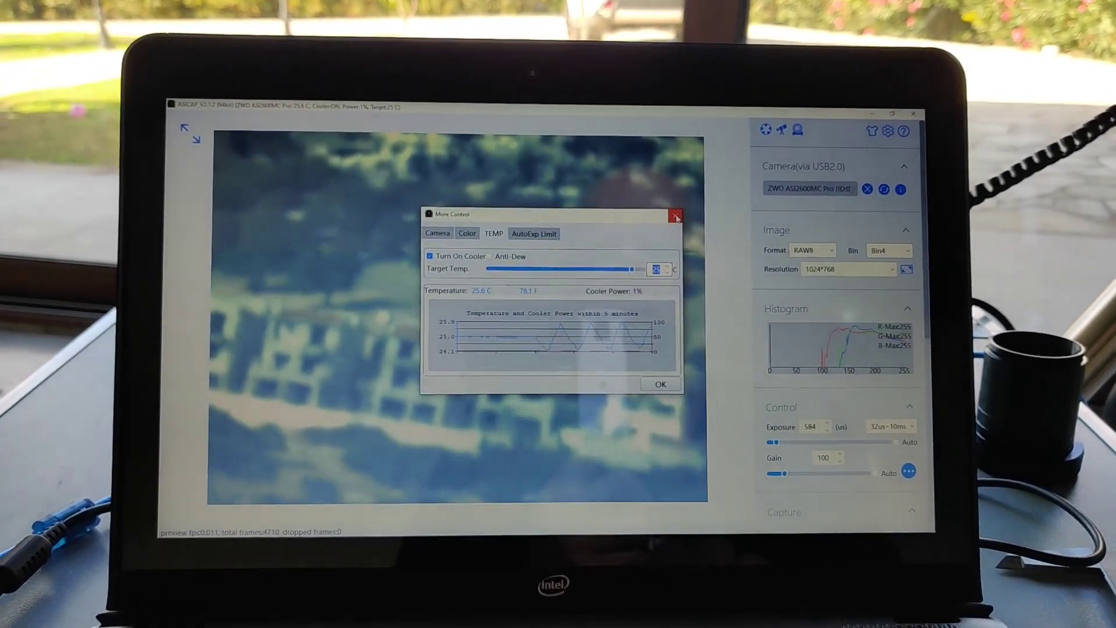
{"action": "left_click", "coordinate": [675, 216]}
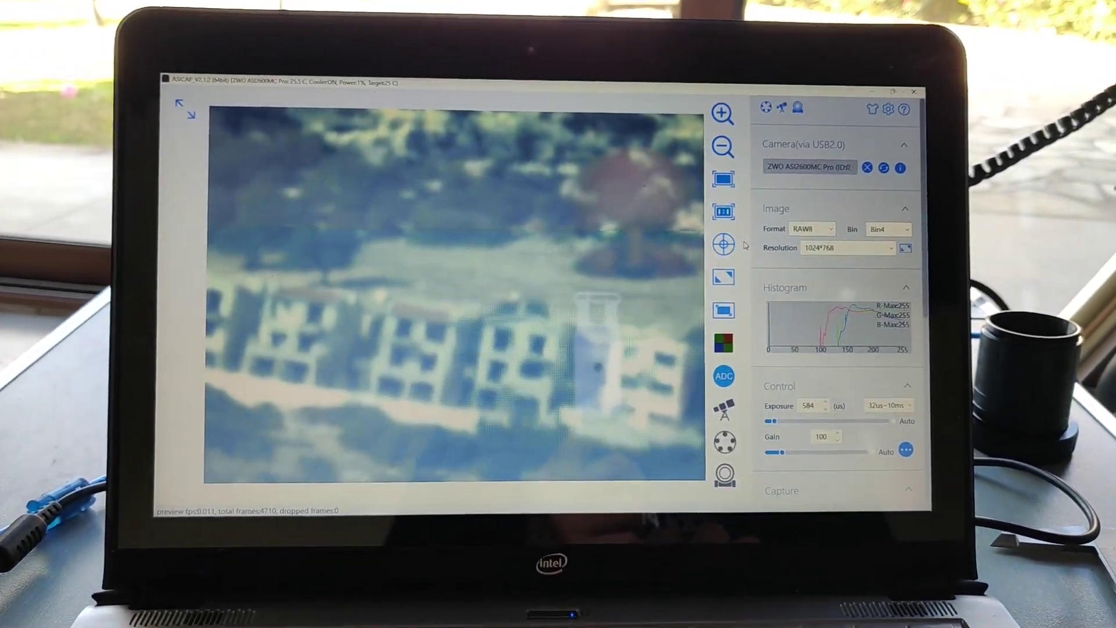